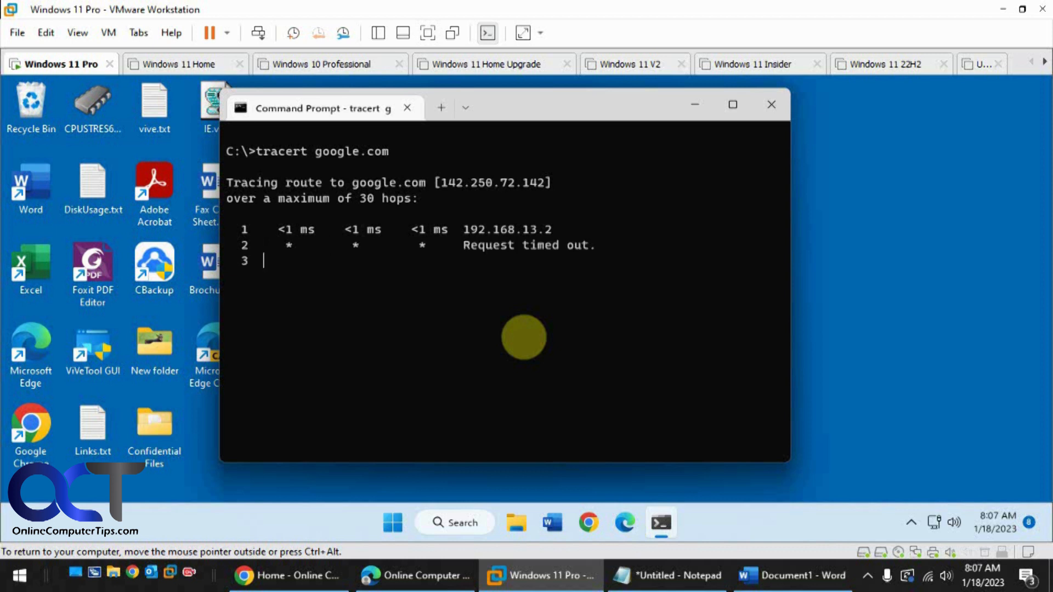
mouse_move(387, 318)
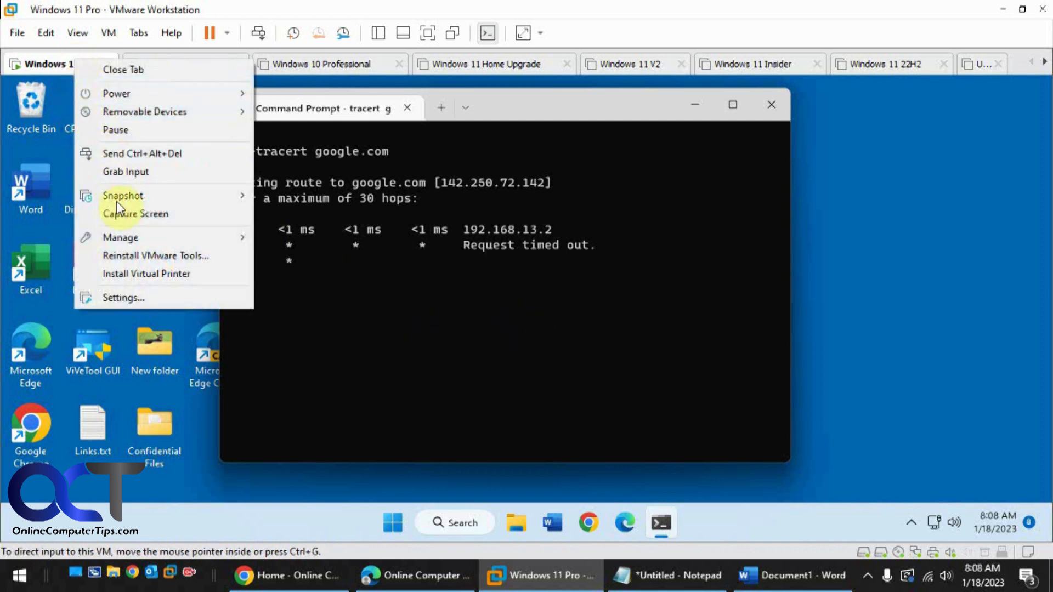
Set the Windows 11 Pro VM's Network Adapter to Bridged (connected directly to the physical network)
click(123, 298)
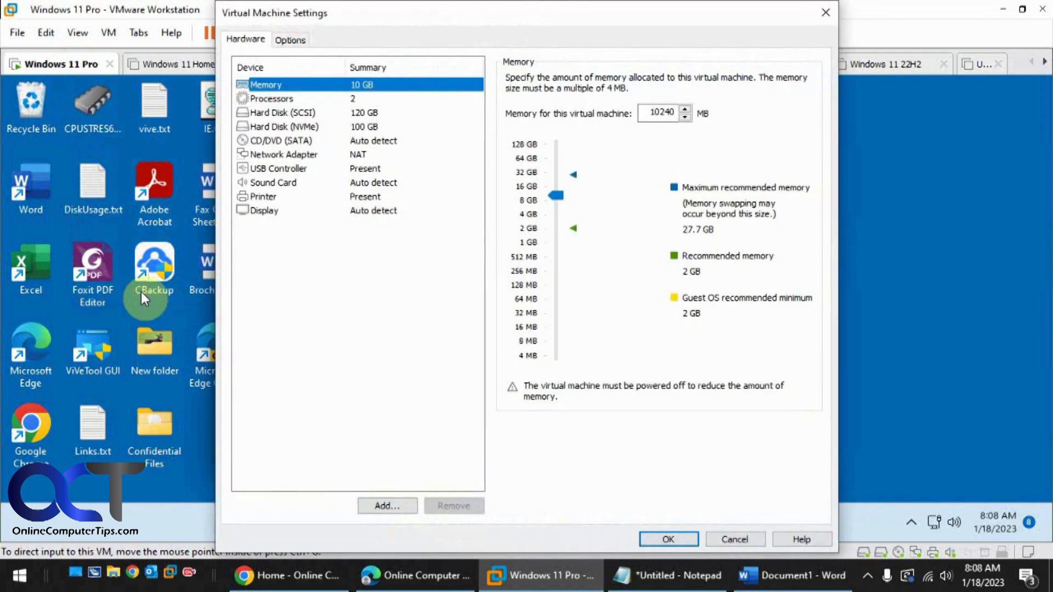
click(284, 154)
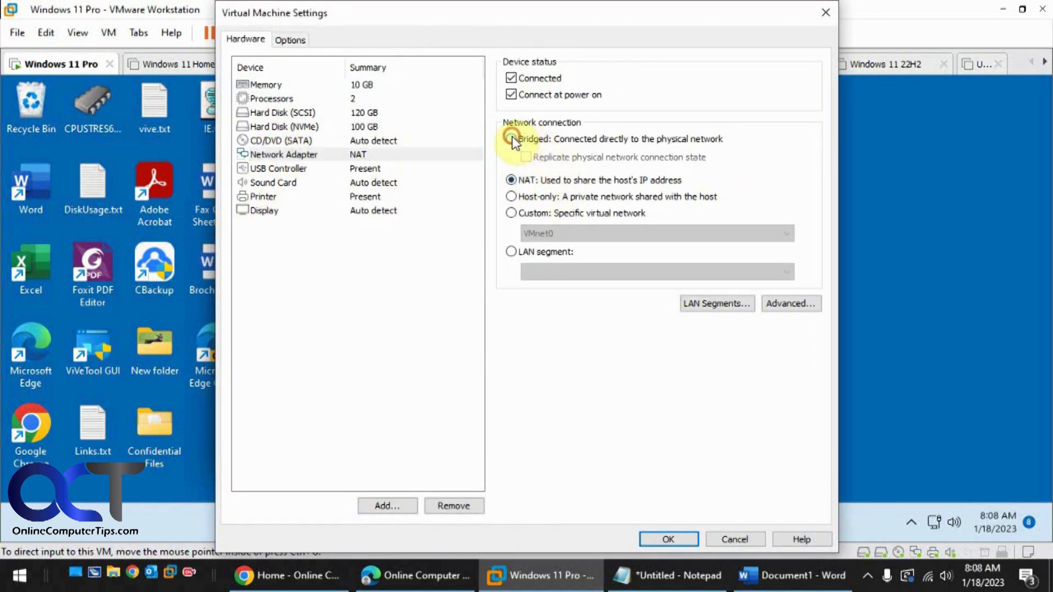
click(510, 139)
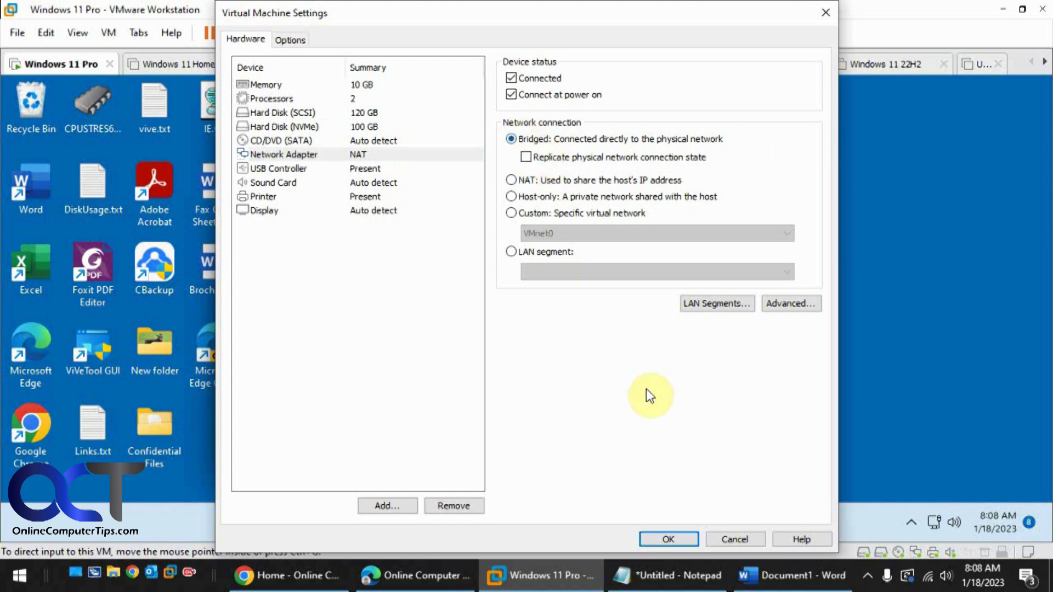
click(669, 539)
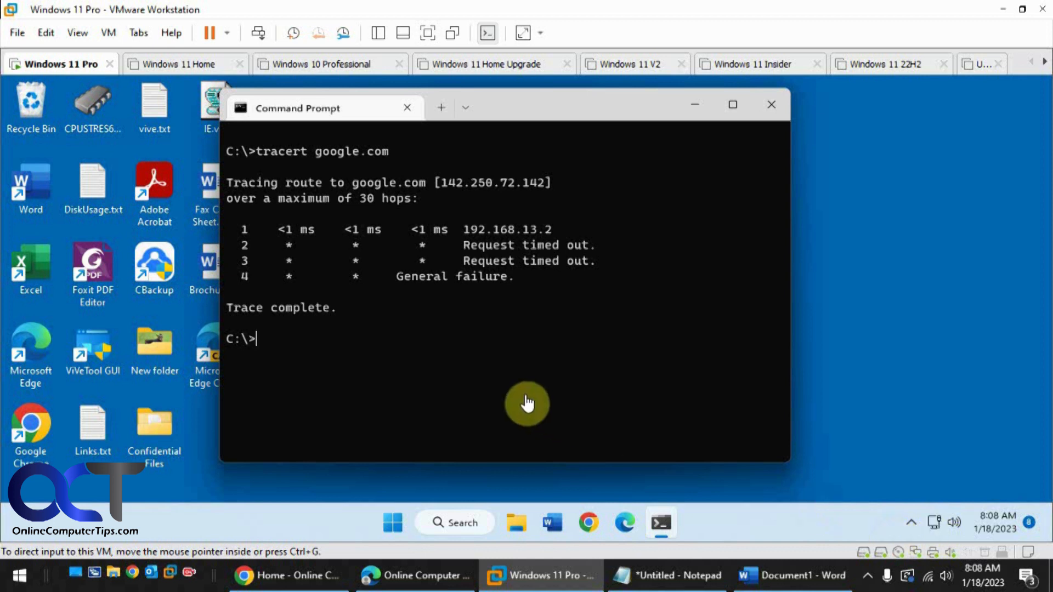
Run tracert google.com in the VM's Command Prompt and scroll through the hops
text(tracert google.com)
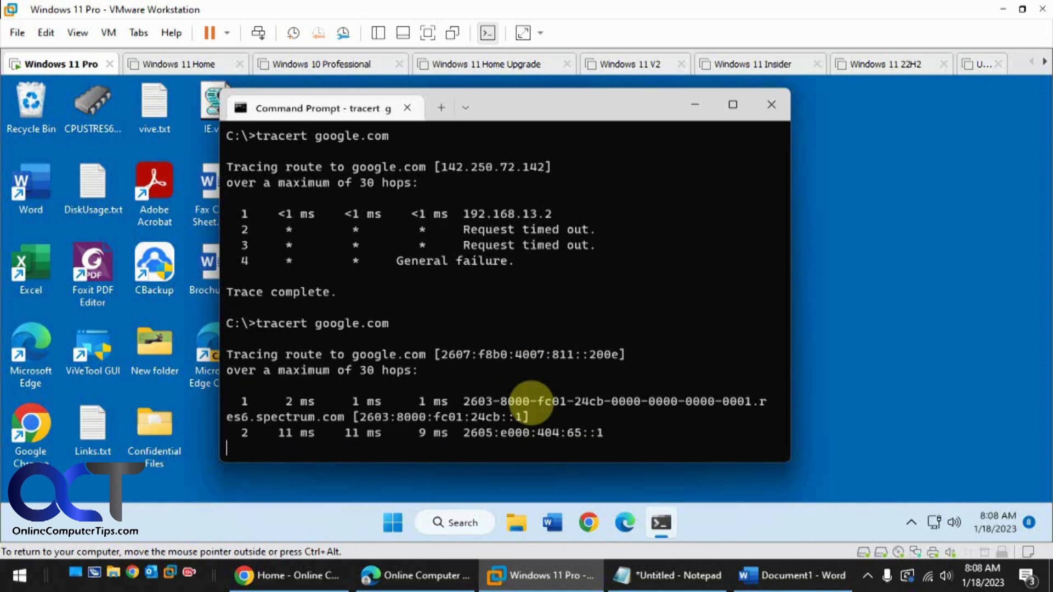
scroll(down, 3)
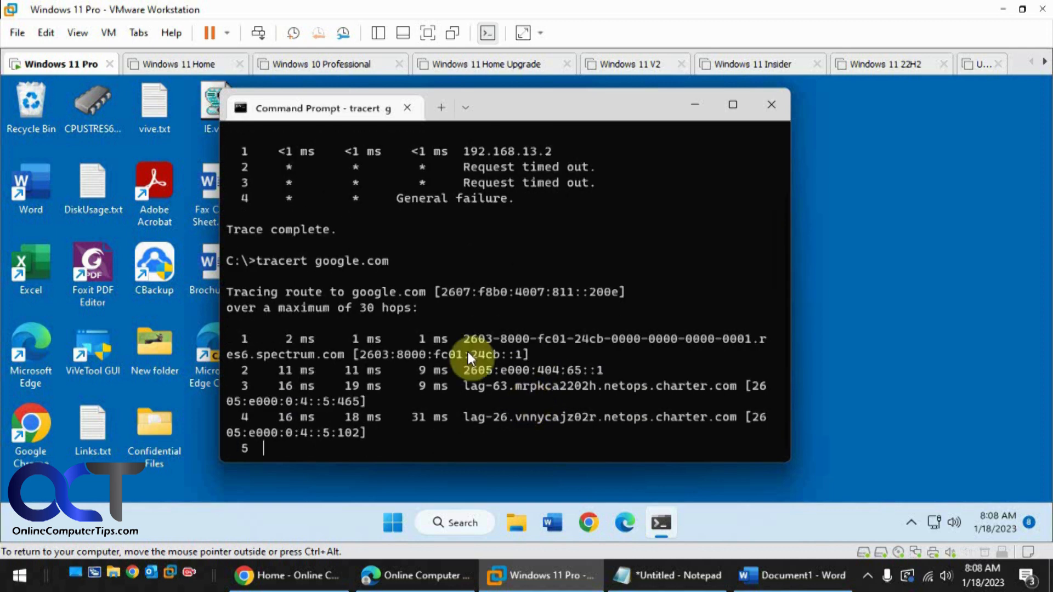
mouse_move(73, 75)
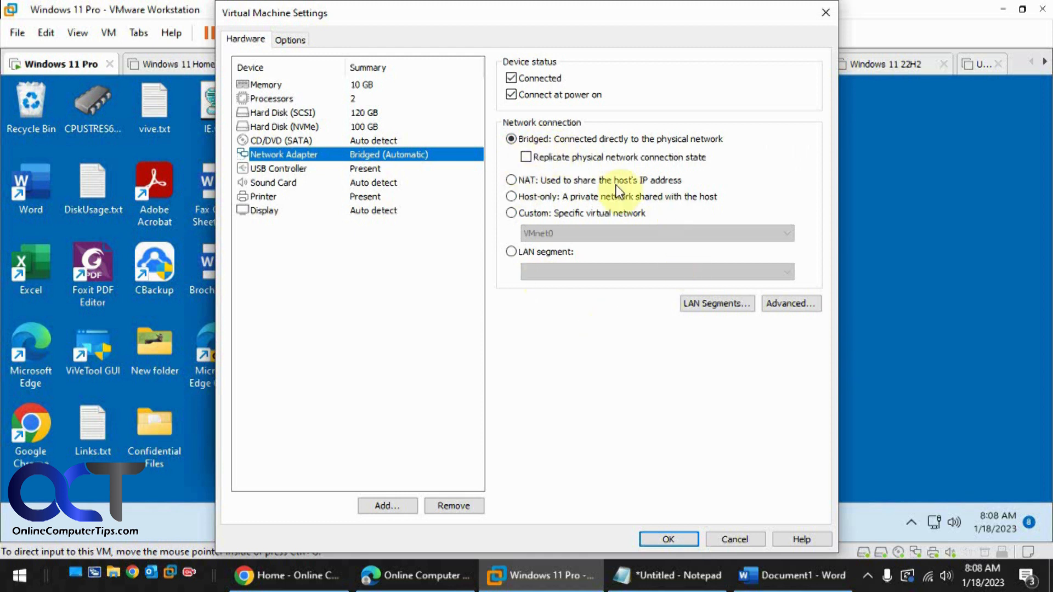
mouse_move(536, 319)
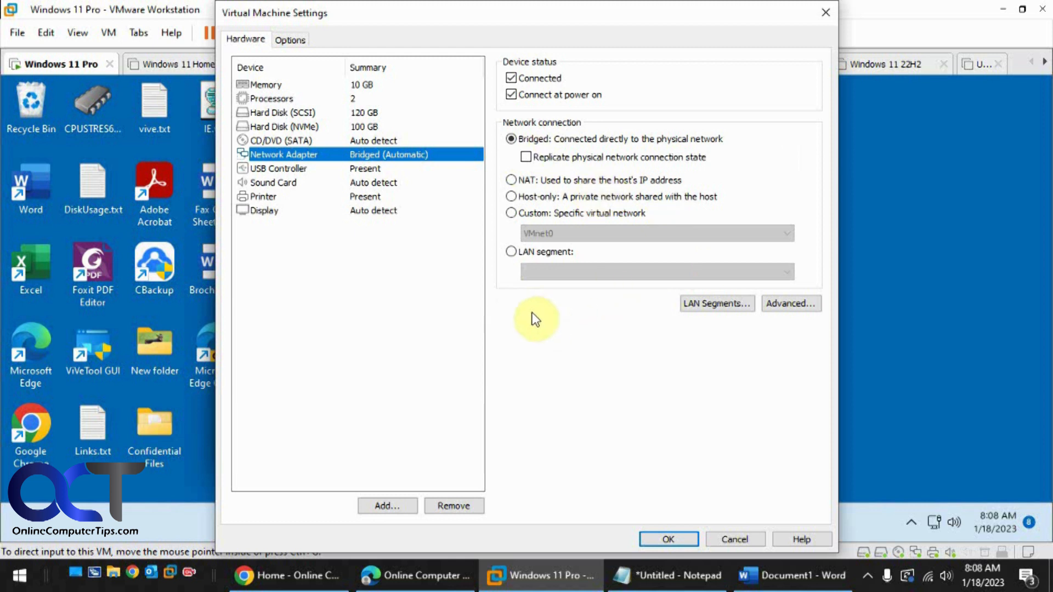
mouse_move(917, 546)
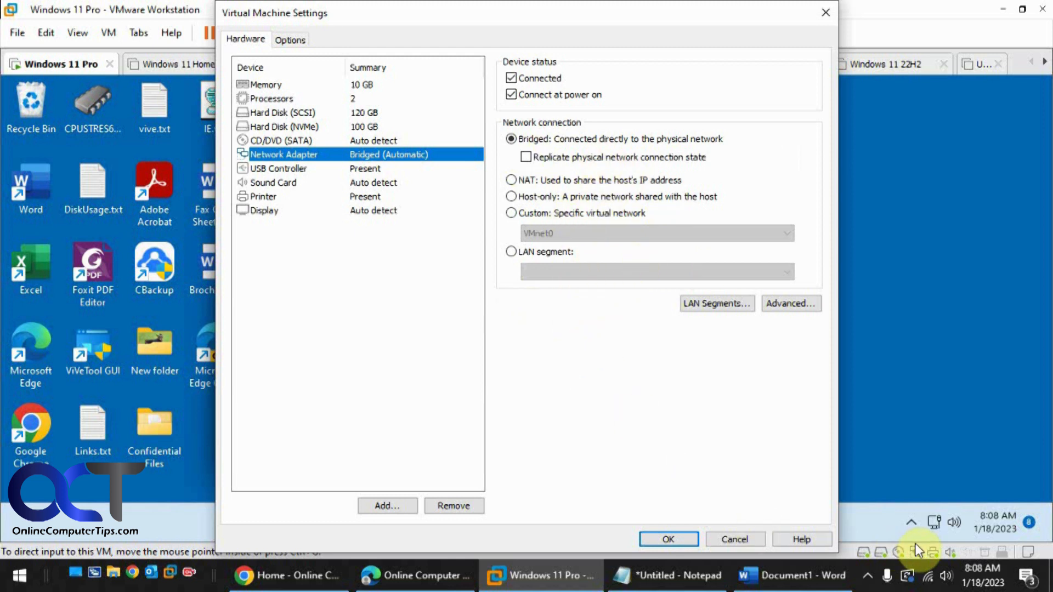
mouse_move(941, 530)
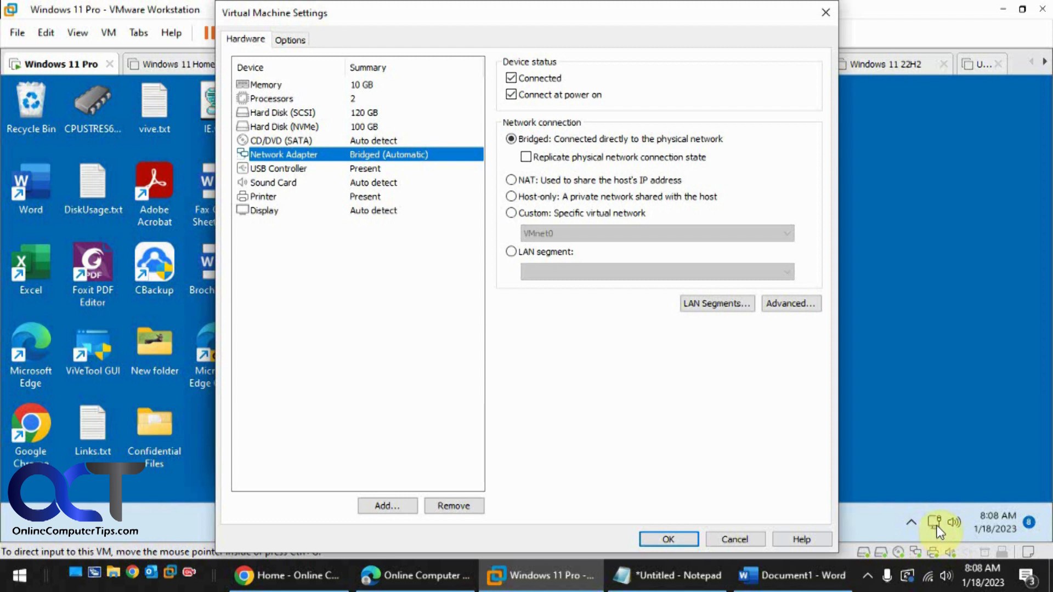
mouse_move(656, 402)
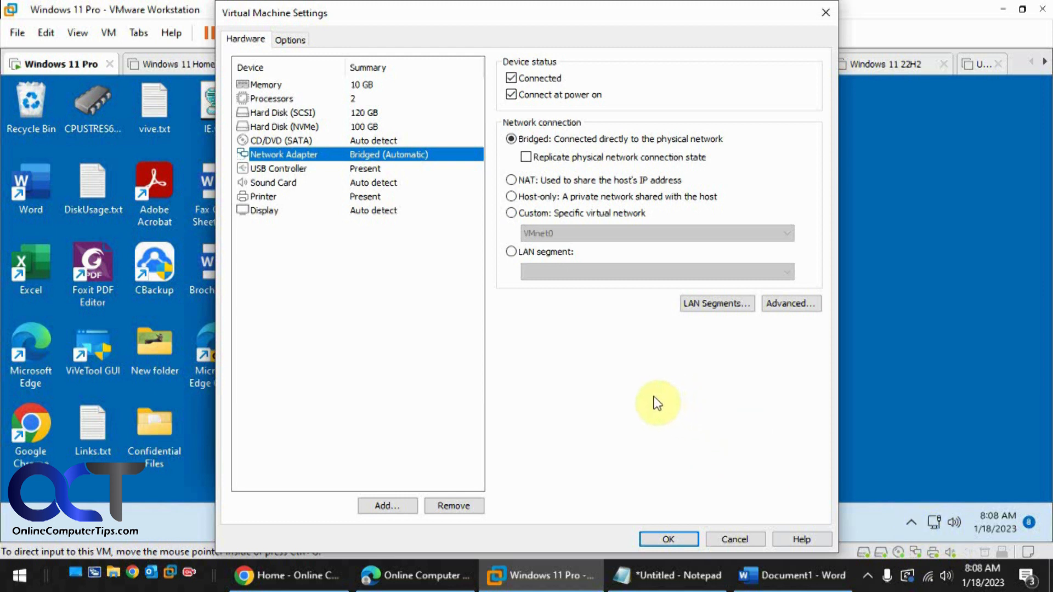
mouse_move(648, 399)
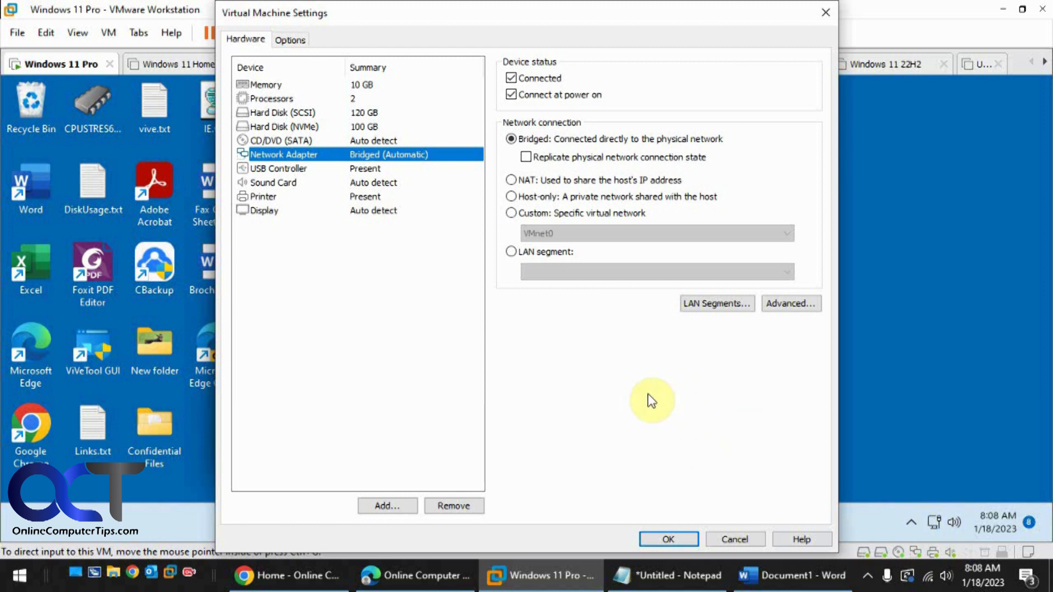